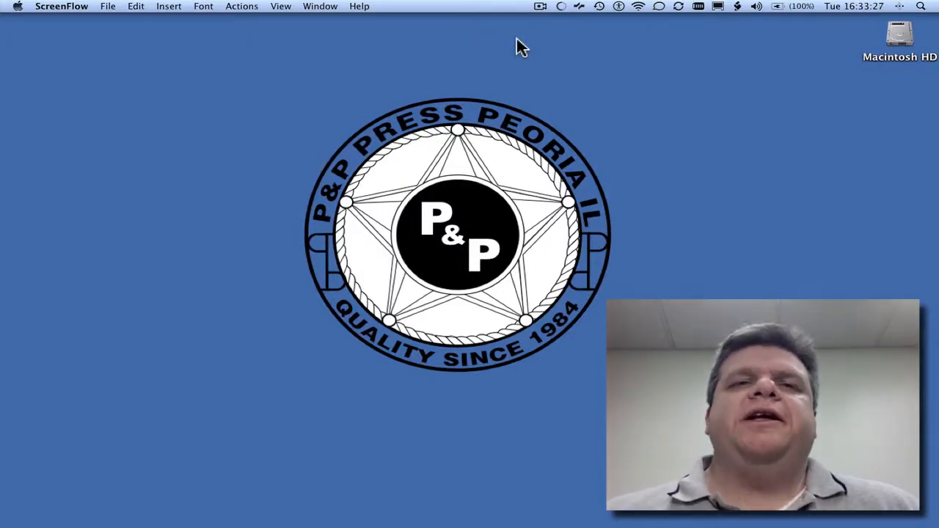
Switch from the desktop to the P&PTesting Layout 6 document showing 'I am a test'.
drag(761, 407, 198, 400)
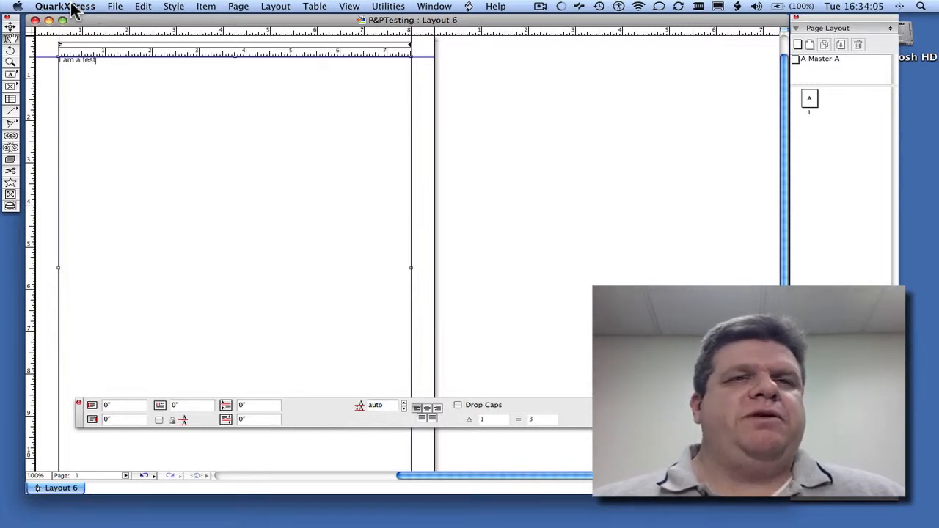
click(64, 5)
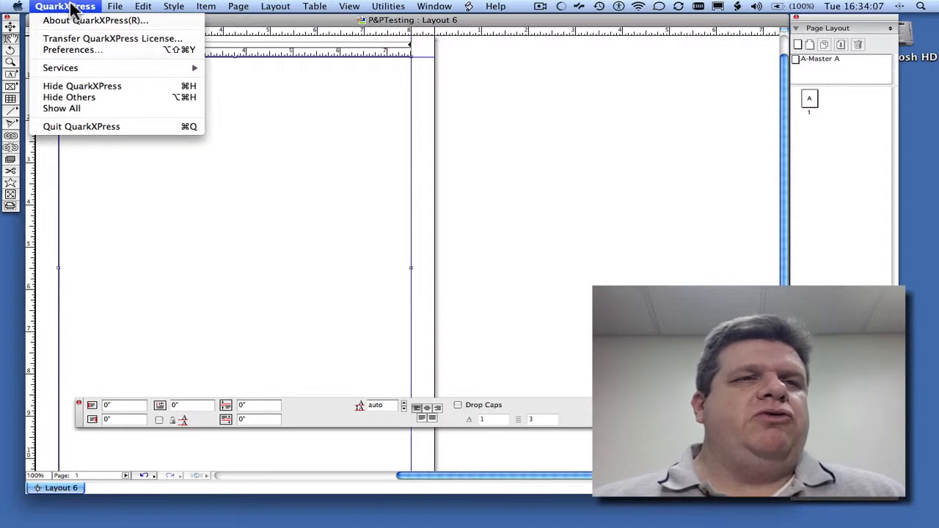
mouse_move(72, 62)
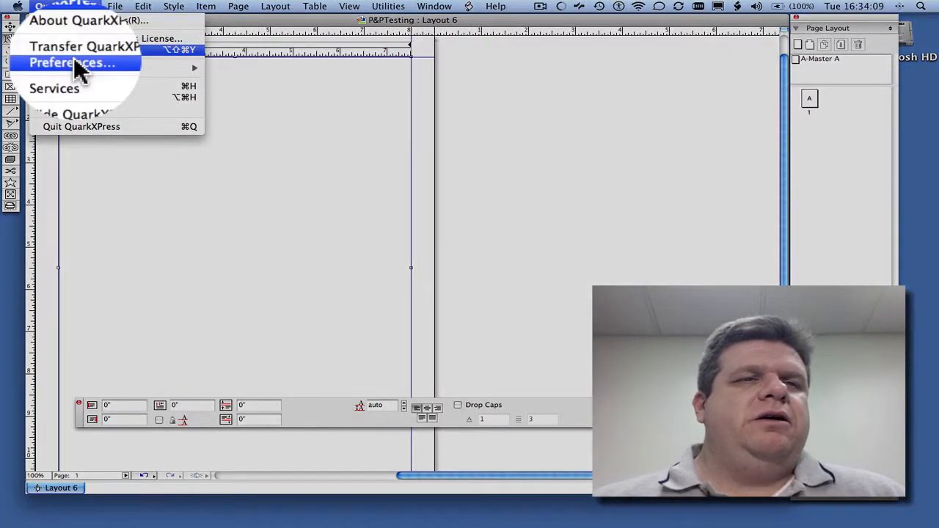
click(71, 63)
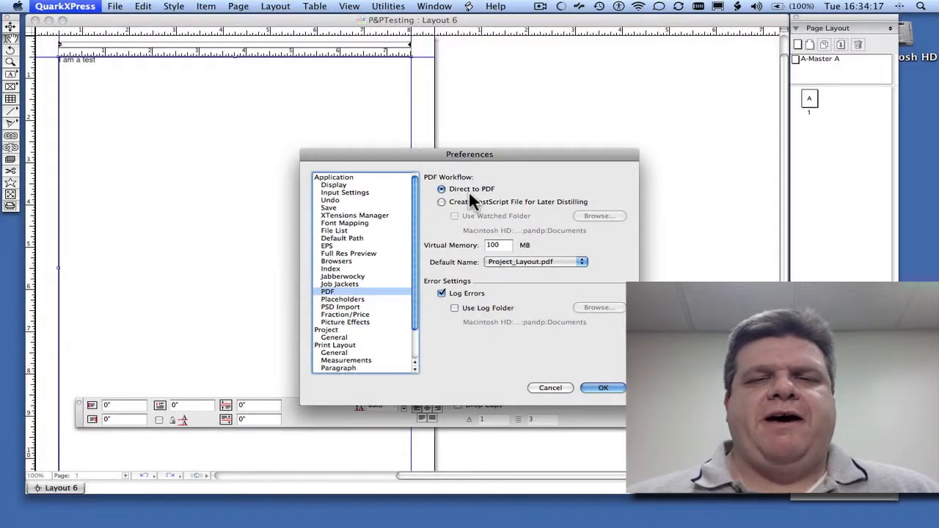
click(602, 387)
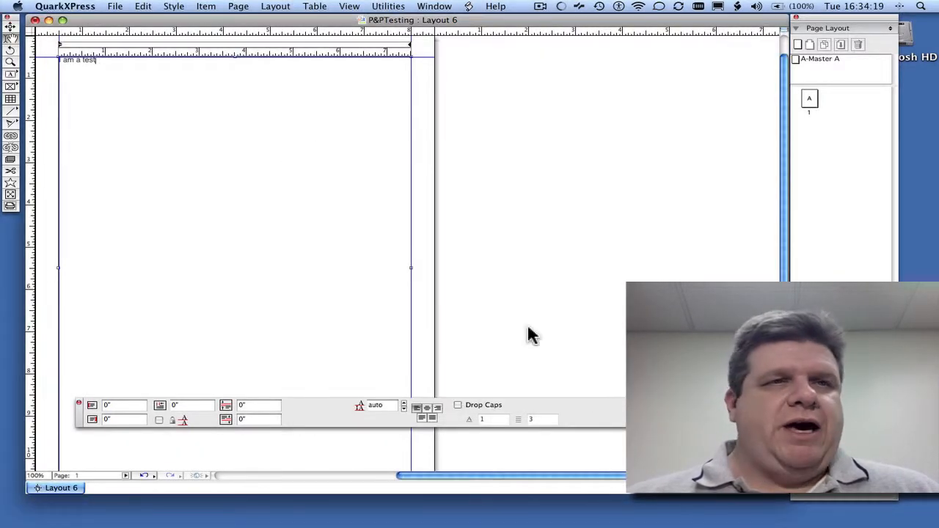
Choose Export Layout as PDF from the File menu, proposing P&PTesting_Layout 6.pdf.
click(124, 8)
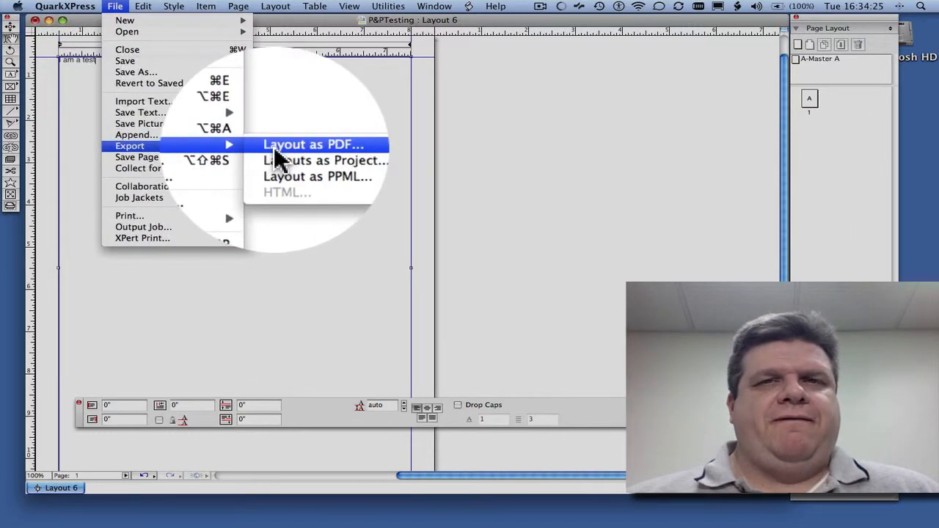
click(313, 144)
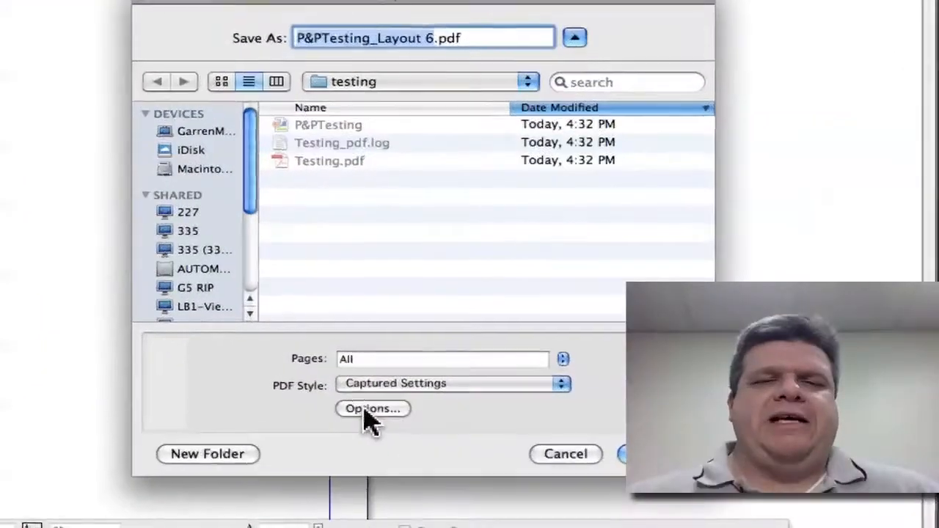
Open the PDF export Options and display the Meta Data pane with title Layout 6.
click(373, 409)
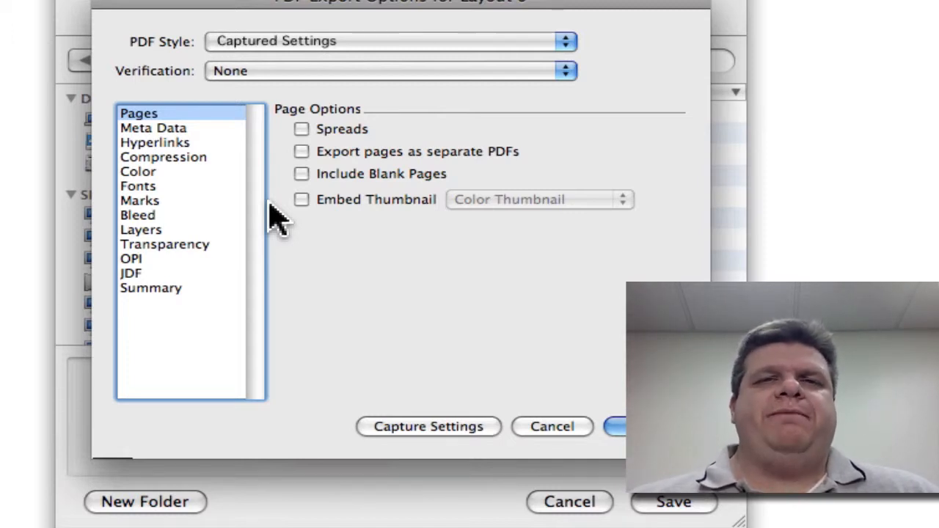
mouse_move(242, 143)
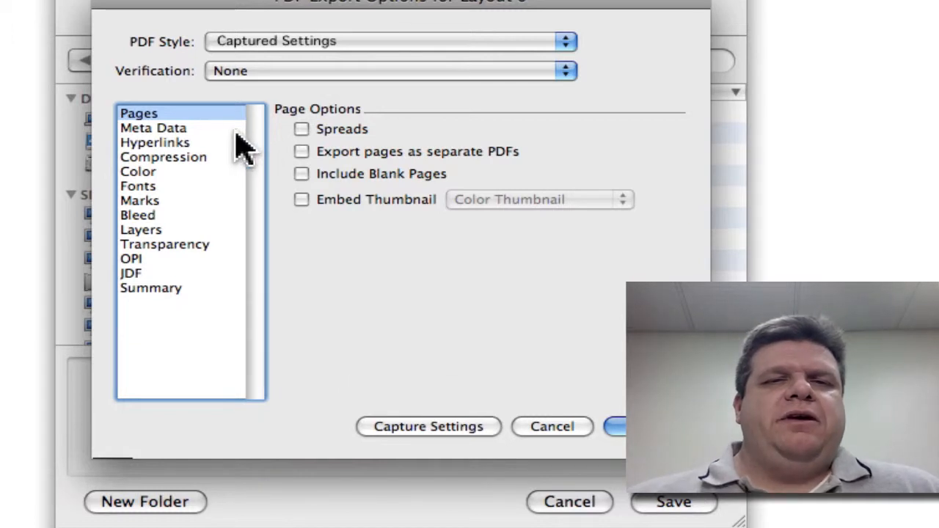
mouse_move(212, 128)
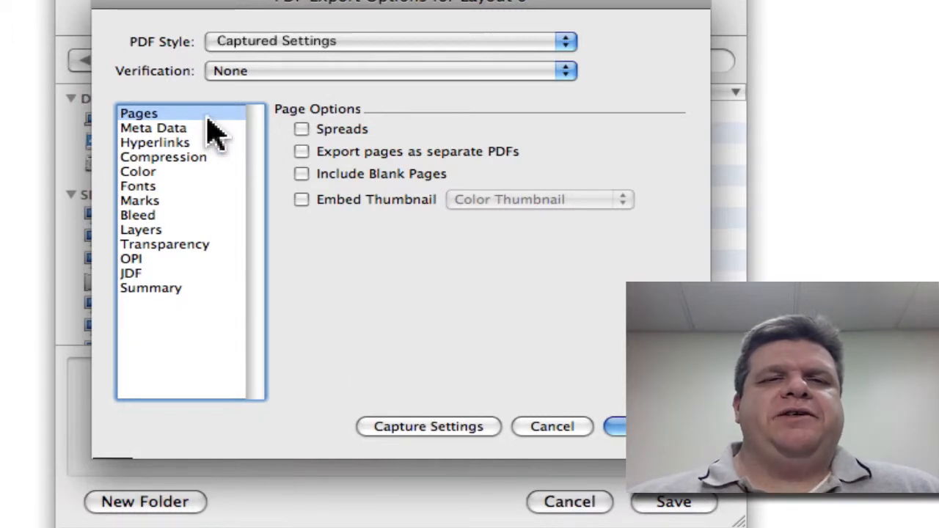
mouse_move(261, 151)
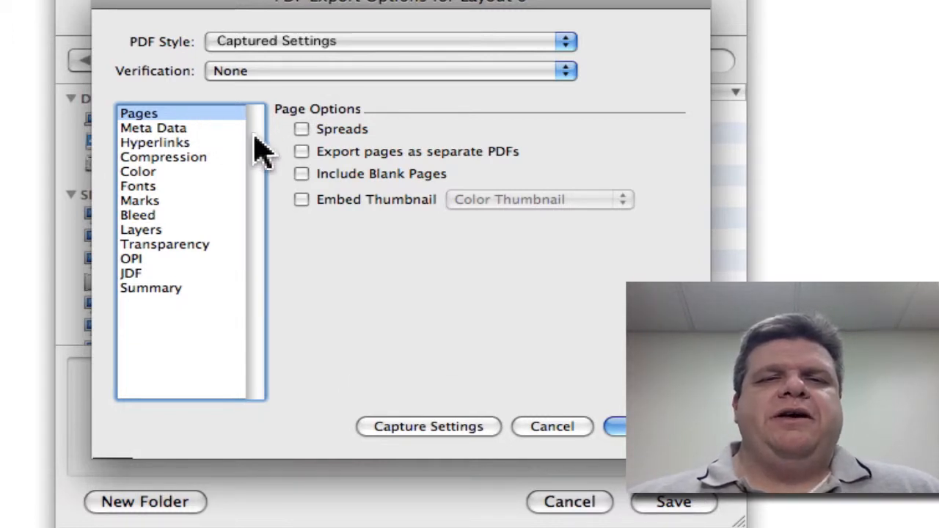
mouse_move(349, 206)
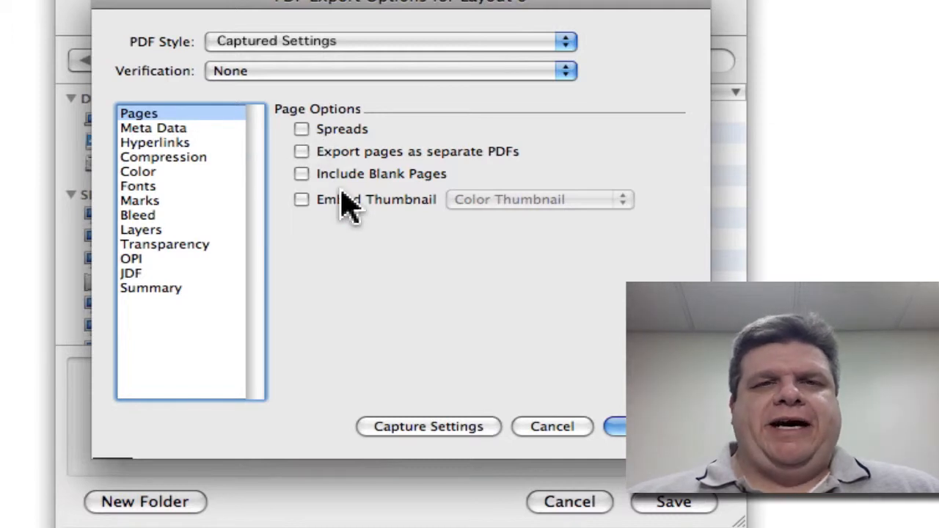
click(153, 128)
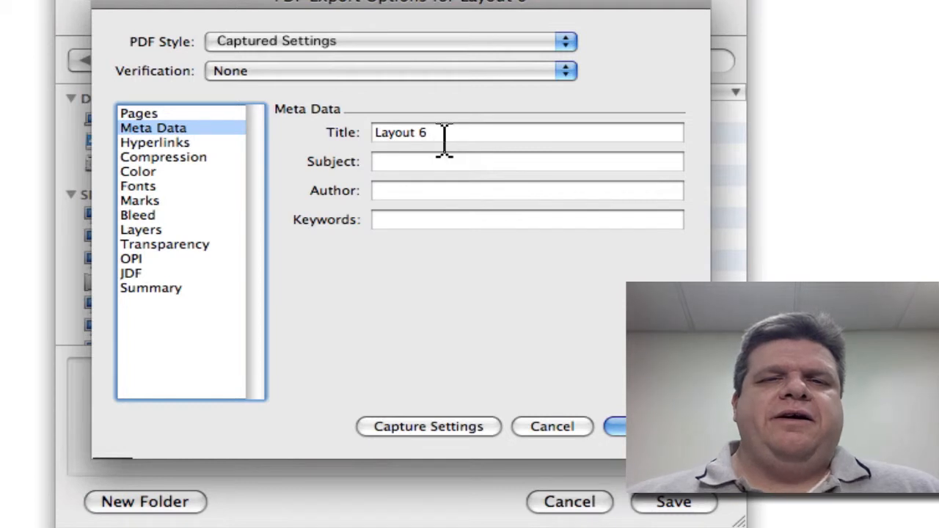
mouse_move(447, 143)
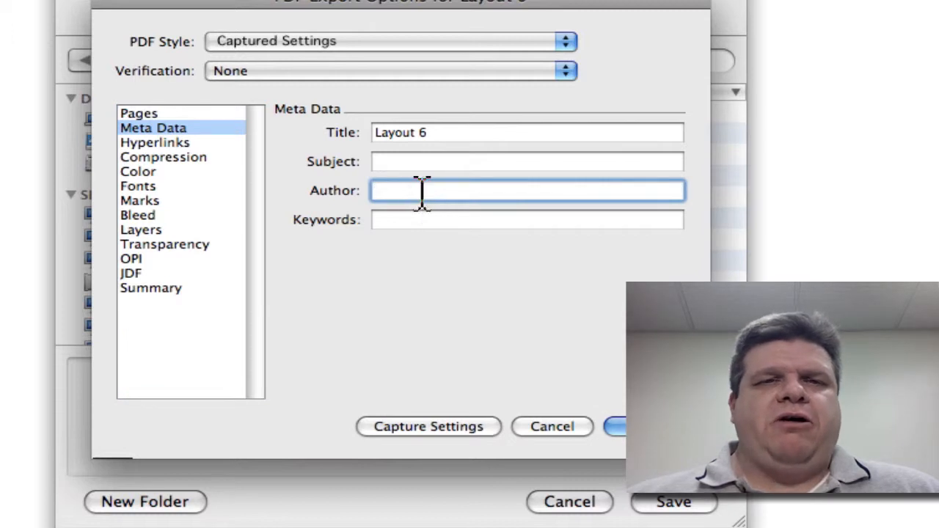
mouse_move(220, 150)
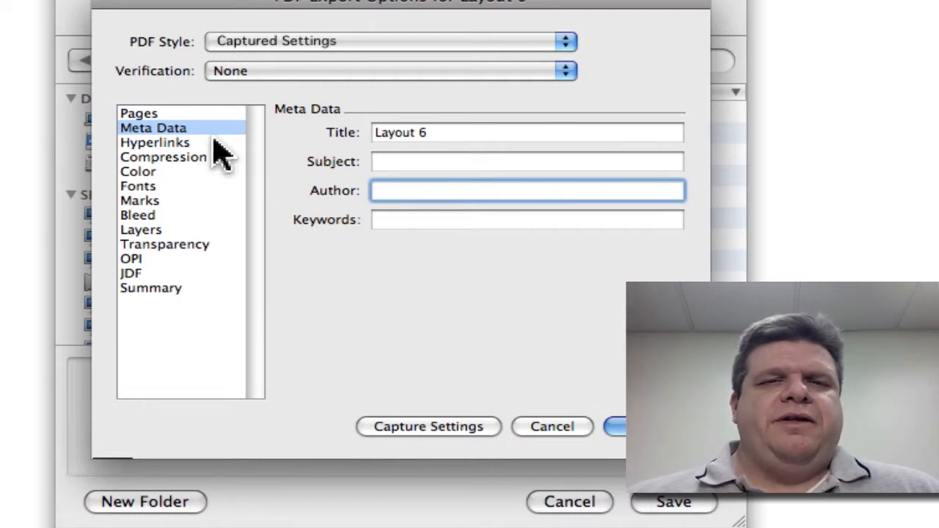
Uncheck Include Hyperlinks in the Hyperlinks pane, switching the style to Custom Settings.
click(154, 143)
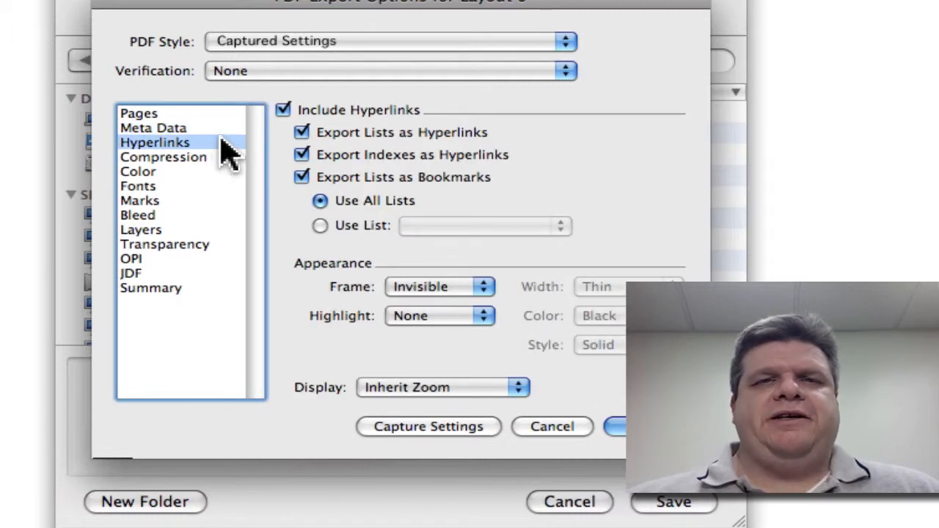
mouse_move(327, 121)
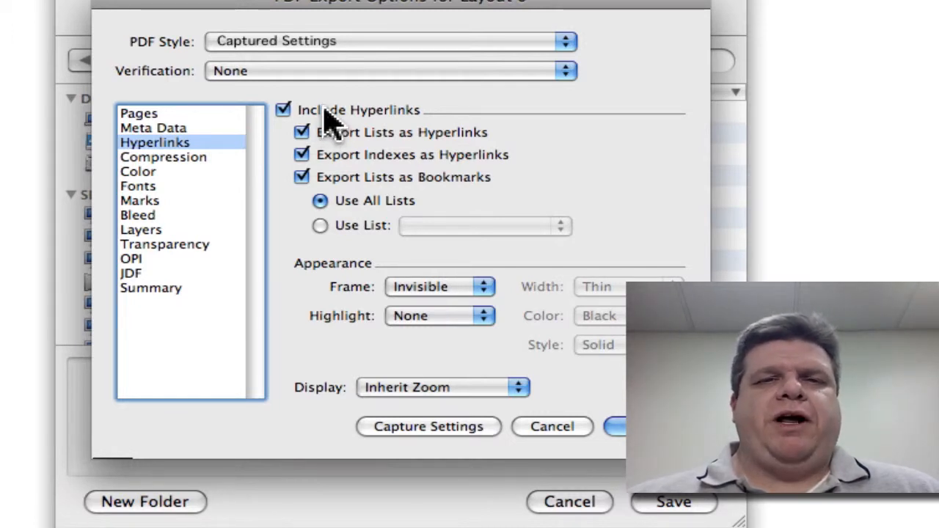
click(282, 109)
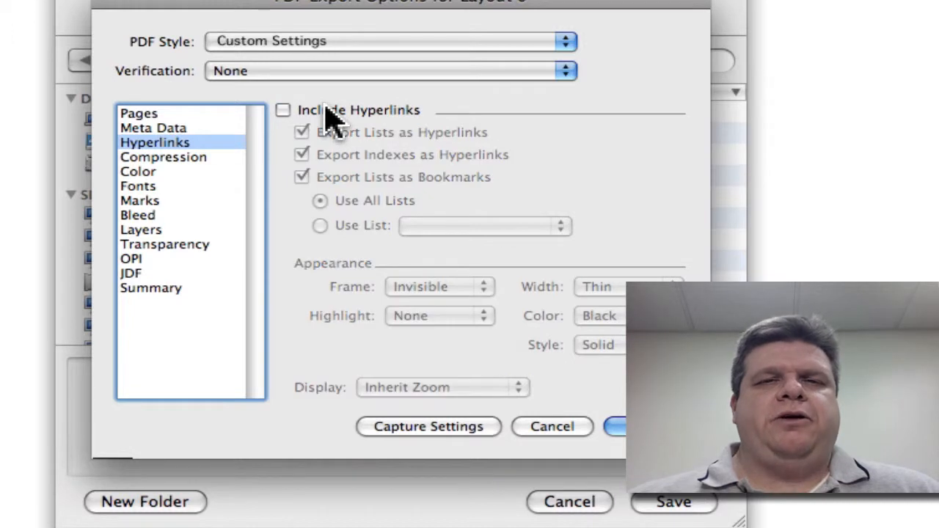
Compress colour images with Automatic ZIP/JPEG High; downsample colour and grayscale bicubically to 300 dpi.
click(162, 157)
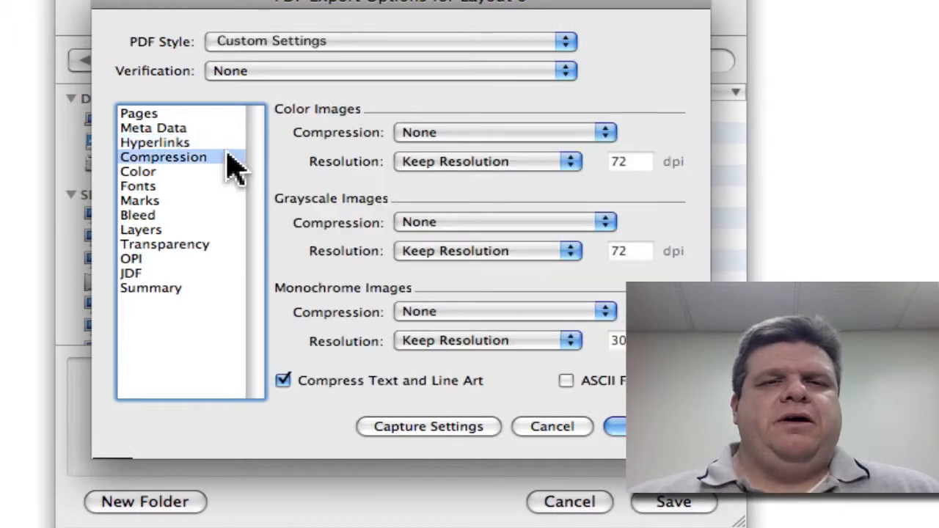
mouse_move(422, 160)
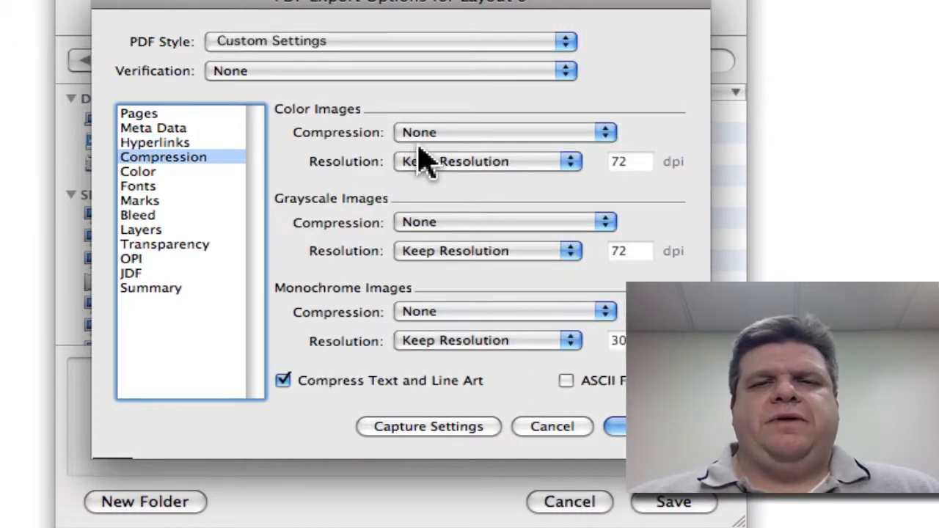
click(504, 132)
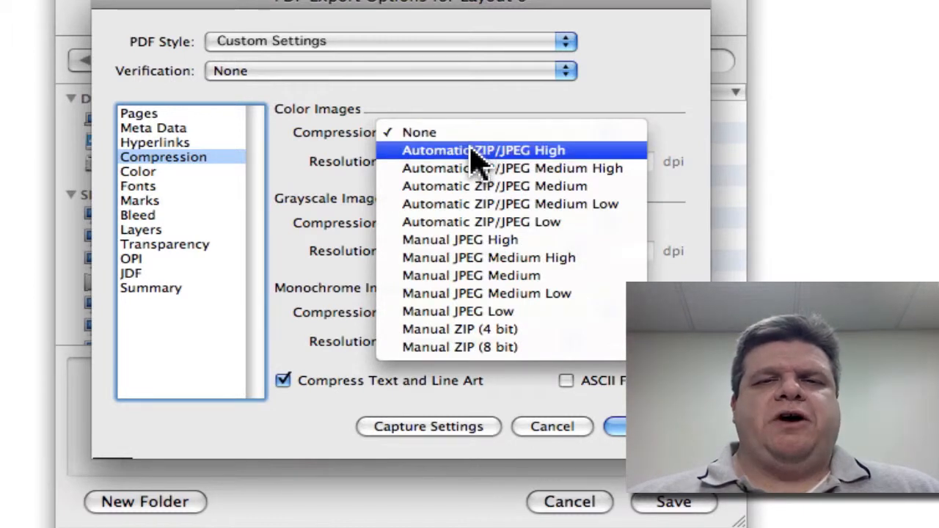
click(483, 150)
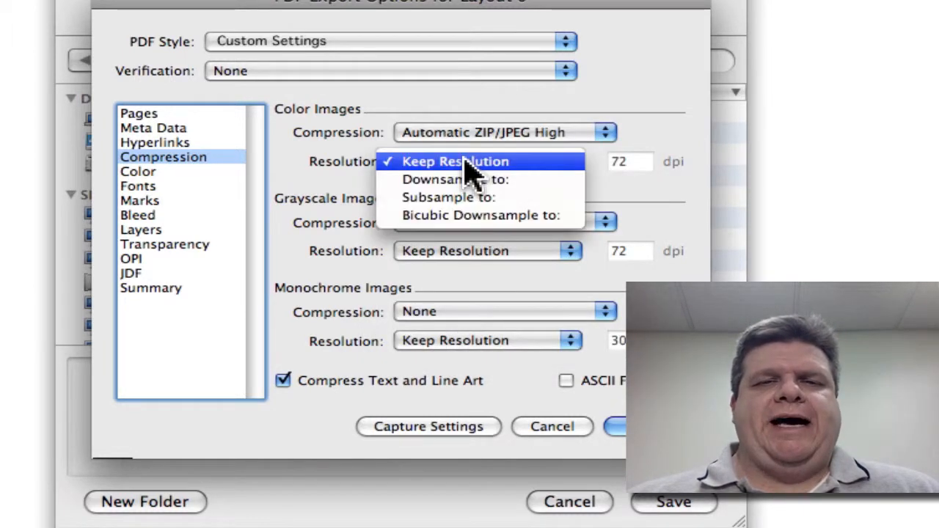
click(478, 215)
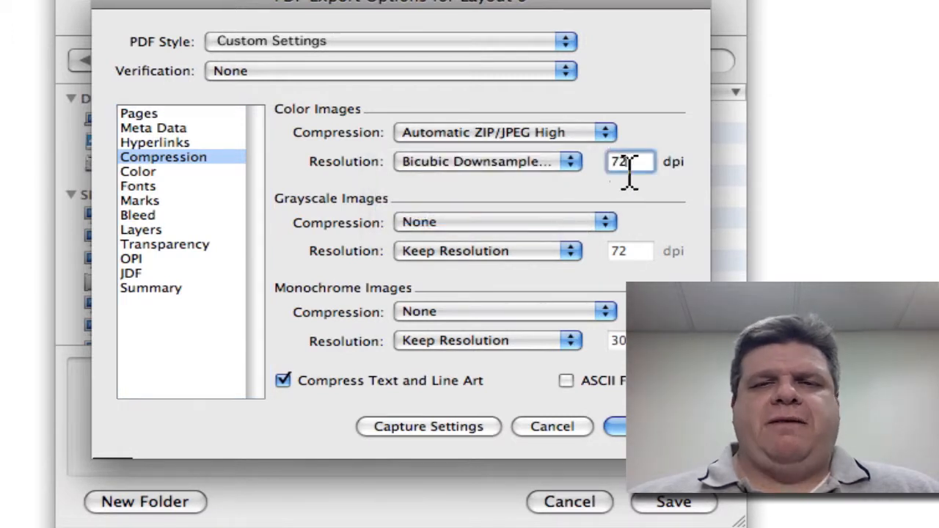
text(300)
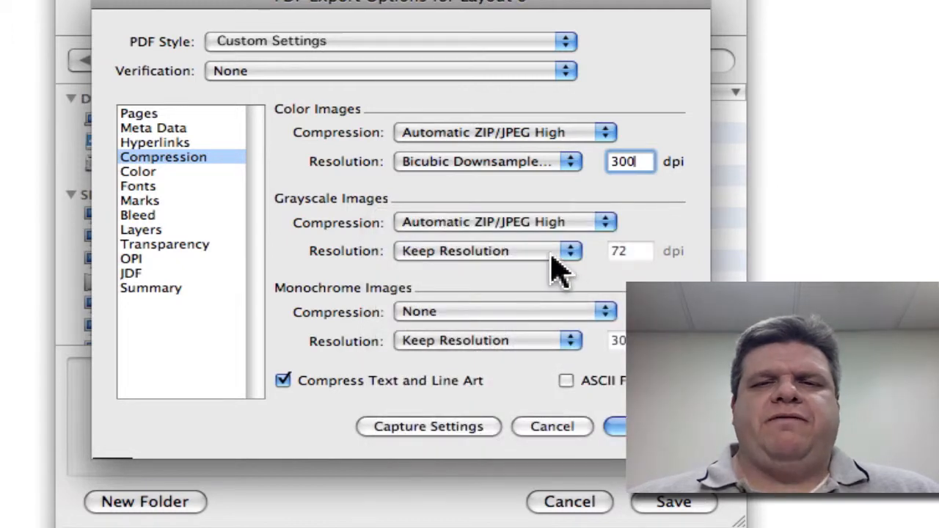
click(488, 250)
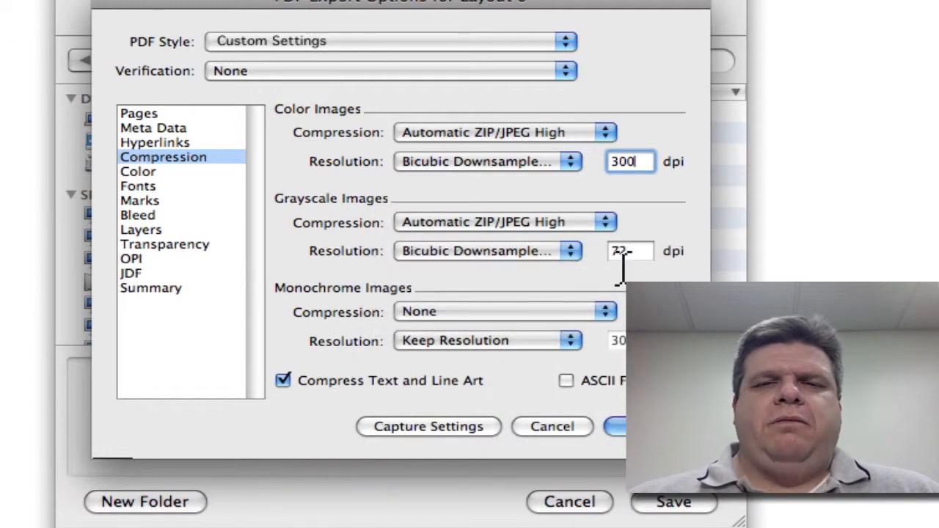
text(3)
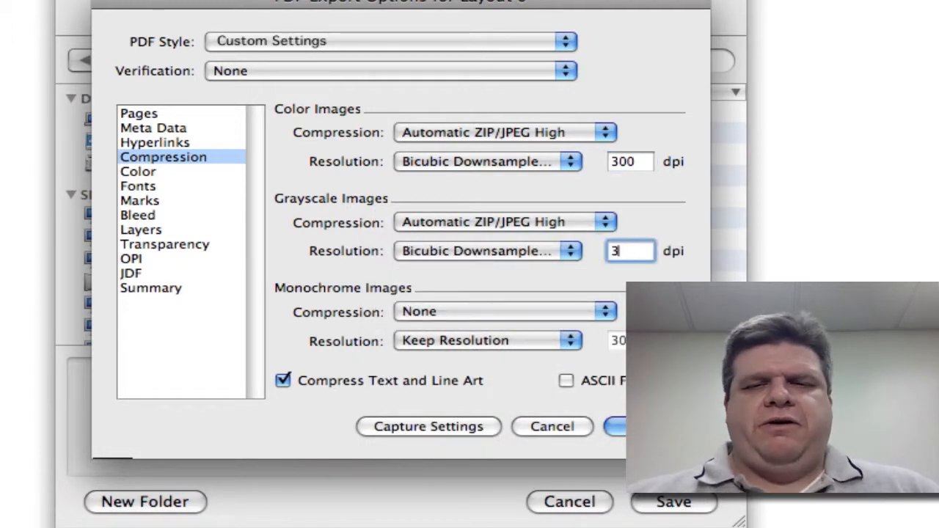
Set monochrome compression to CCITT Group 4, resolution 12, and uncheck text/line-art compression.
click(504, 311)
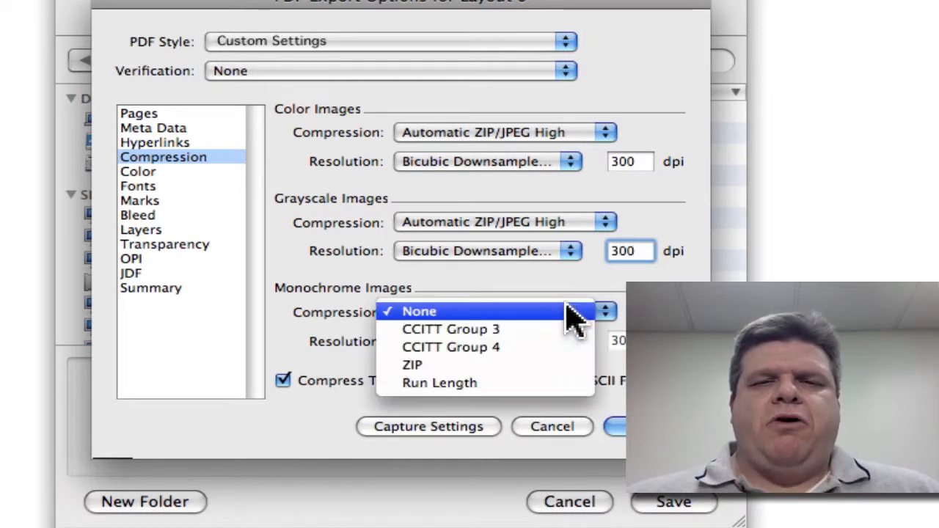
click(450, 346)
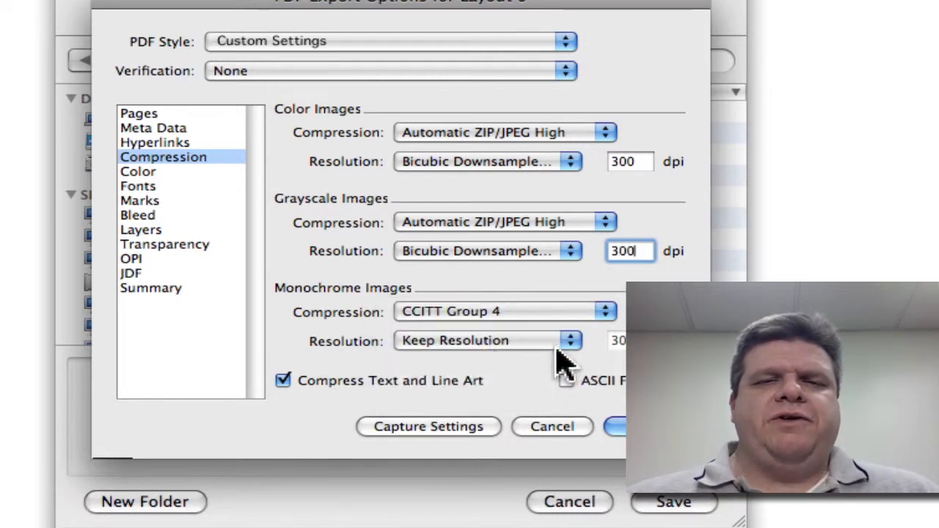
click(488, 341)
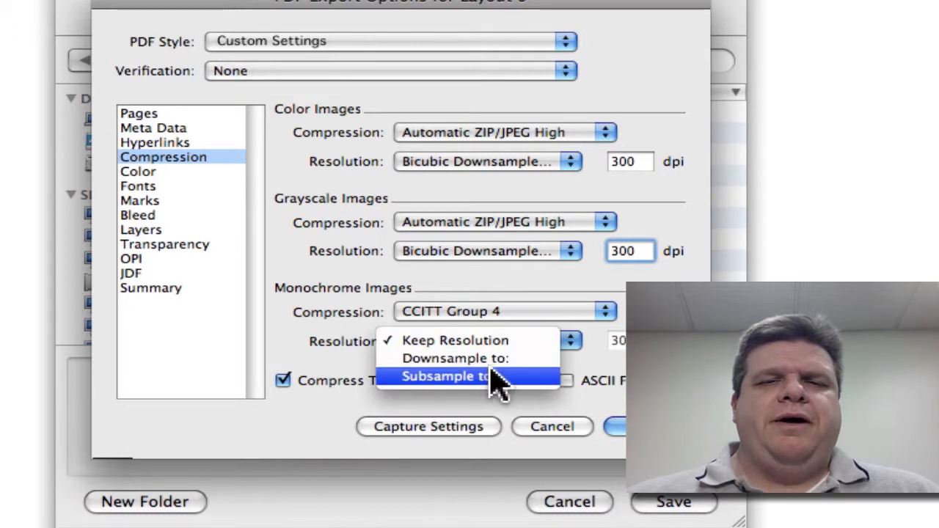
click(446, 376)
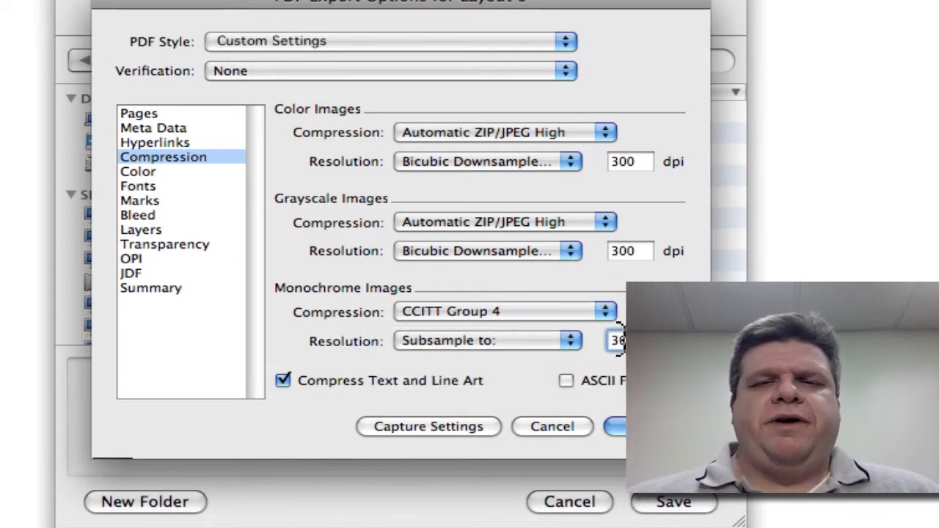
text(12)
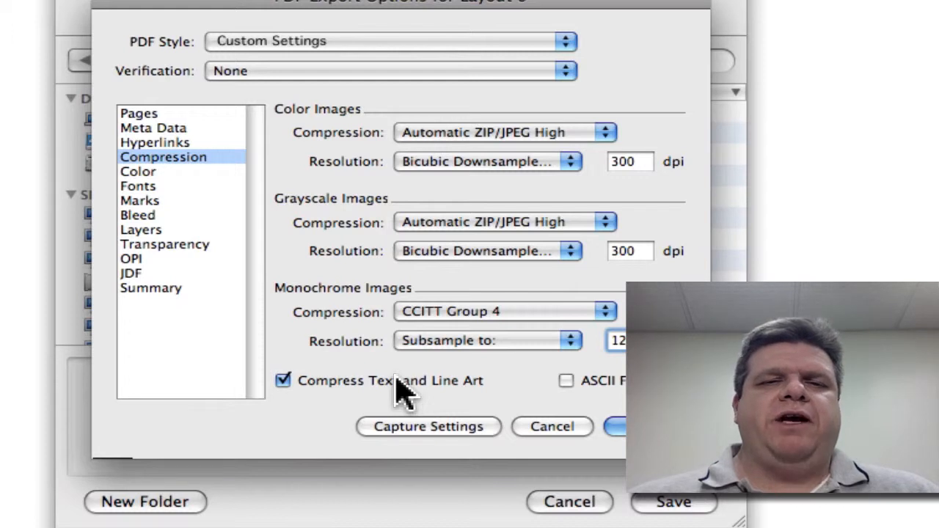
click(283, 381)
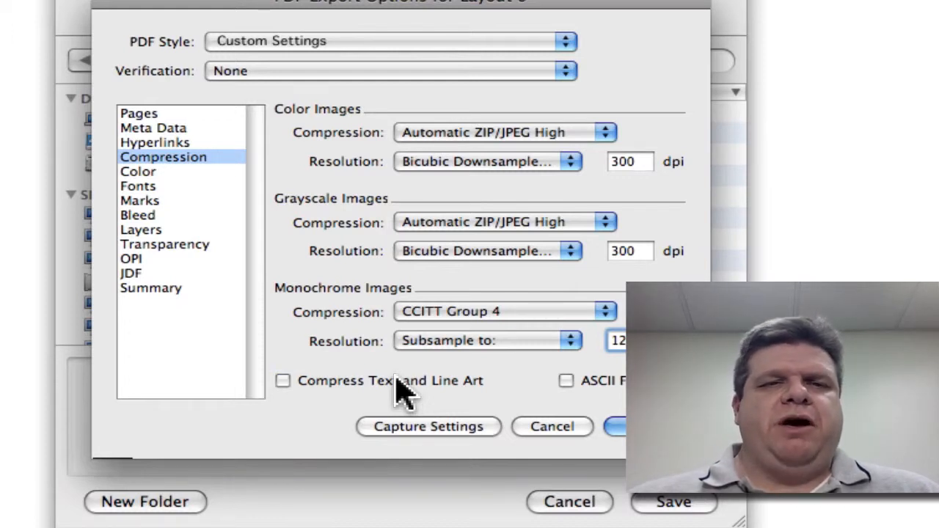
mouse_move(209, 198)
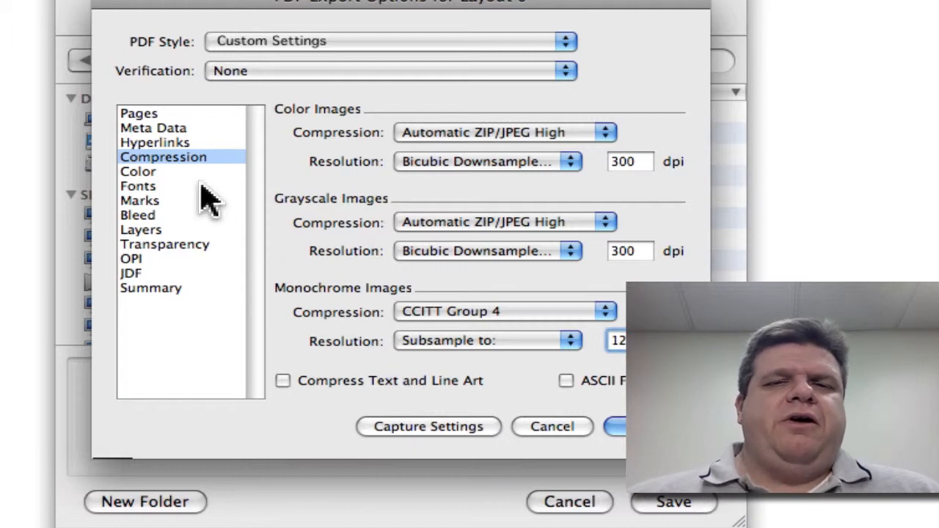
mouse_move(275, 129)
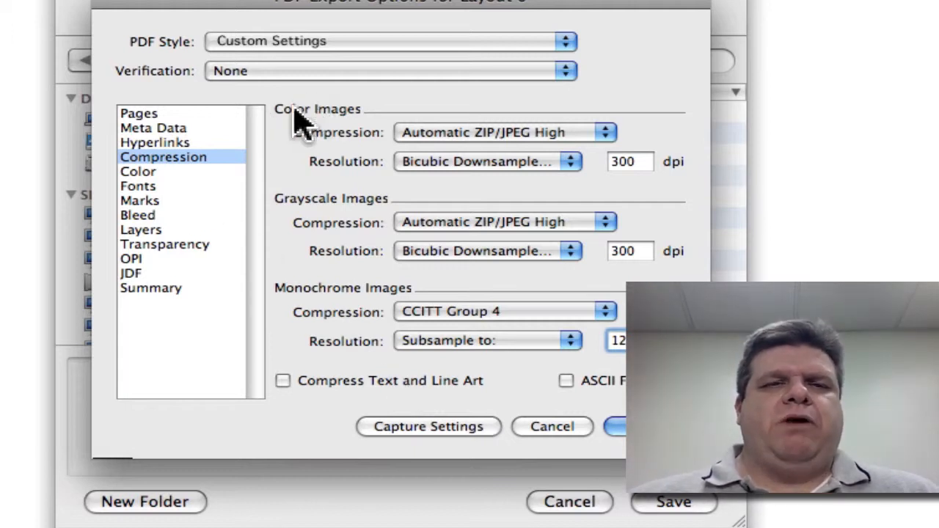
Review the Color, Fonts and Marks panes, ending on Bleed (symmetric, 0", clip at bleed edge).
click(138, 171)
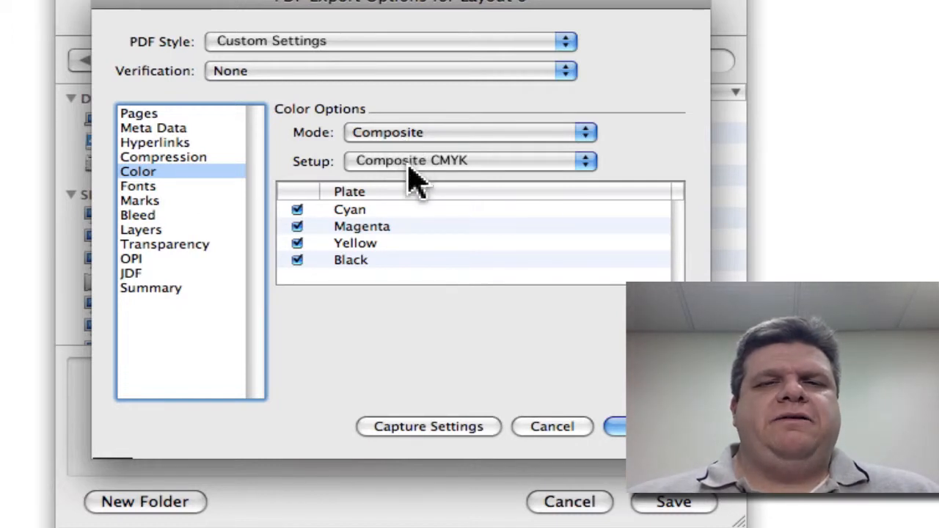
mouse_move(202, 184)
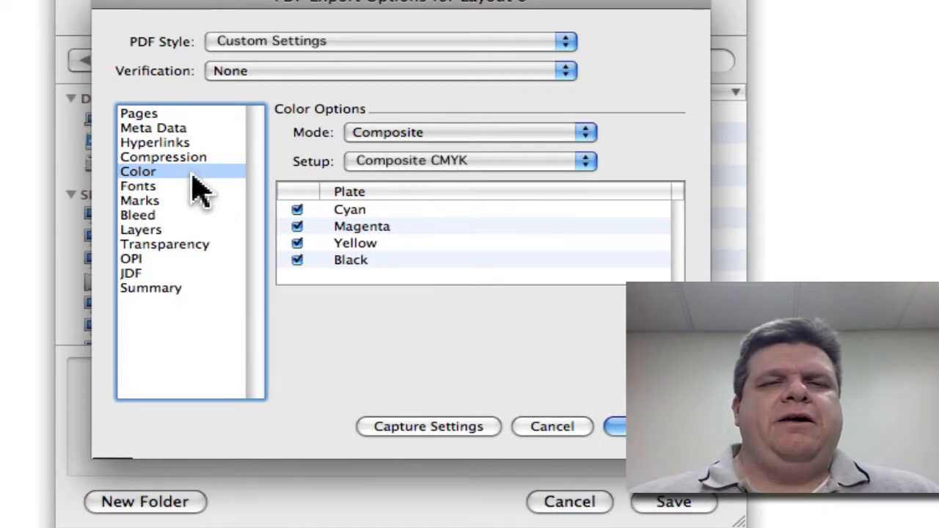
click(137, 186)
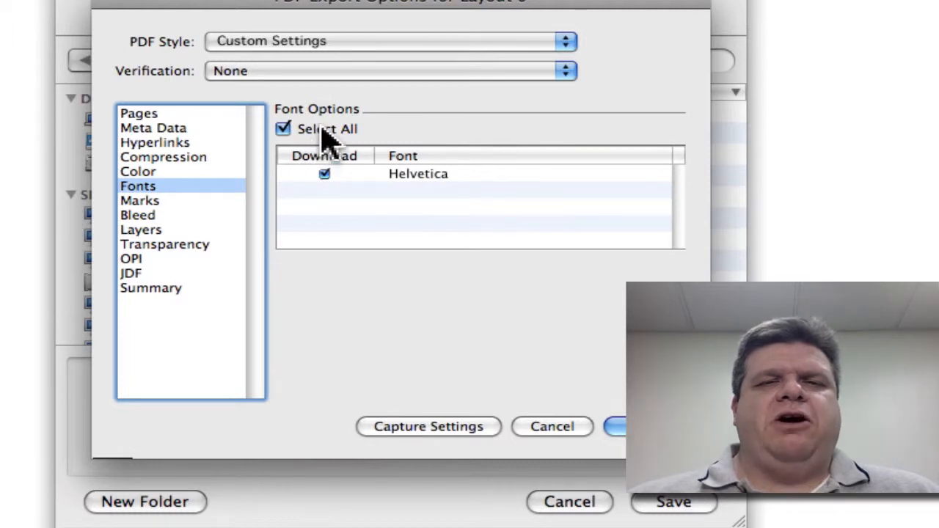
click(139, 200)
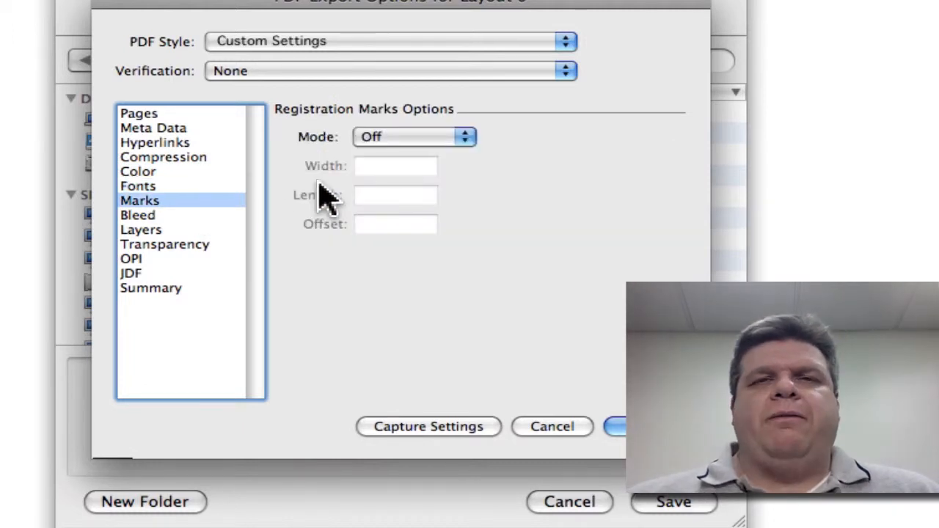
mouse_move(360, 180)
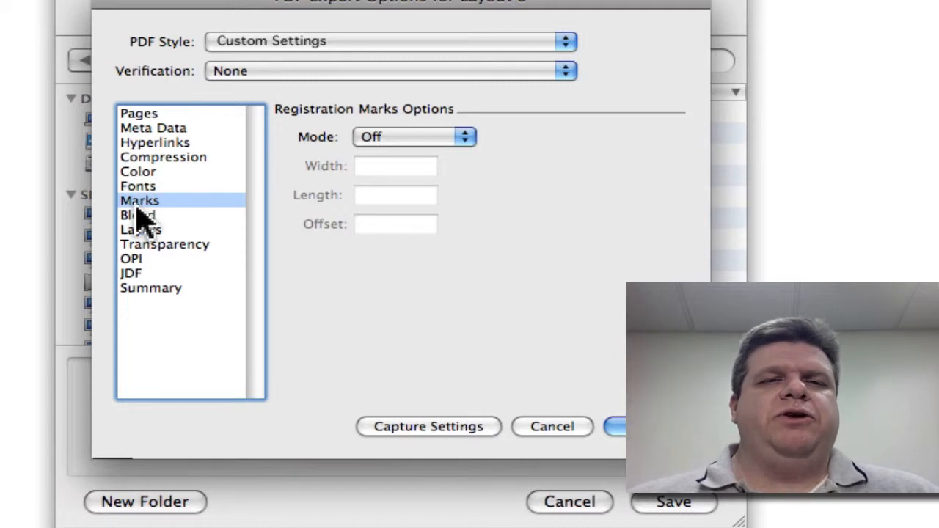
click(136, 215)
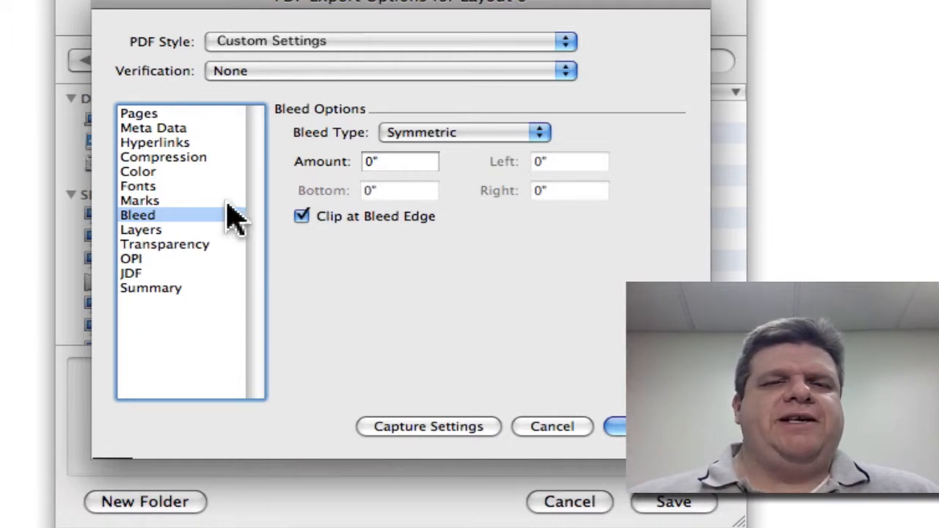
Step through the Layers, Transparency and OPI panes to JDF, where JDF output is unchecked.
click(140, 230)
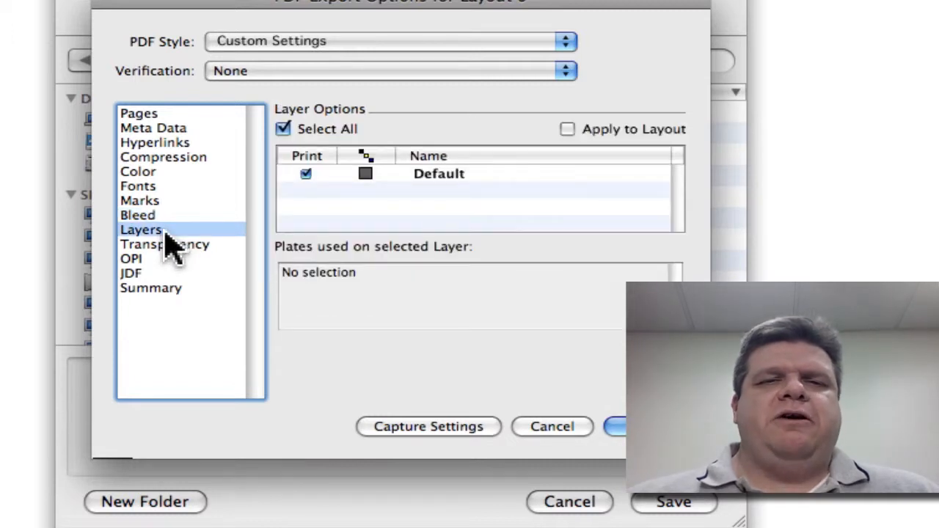
click(165, 243)
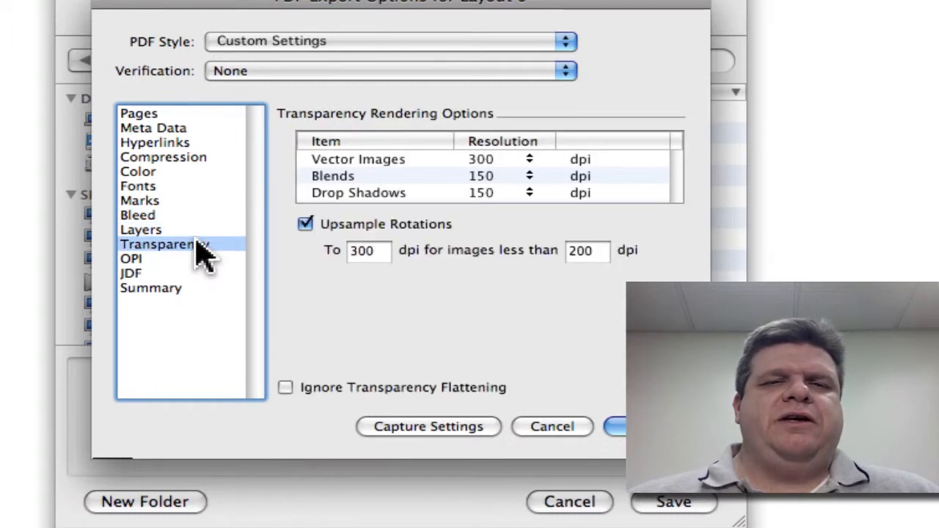
mouse_move(466, 253)
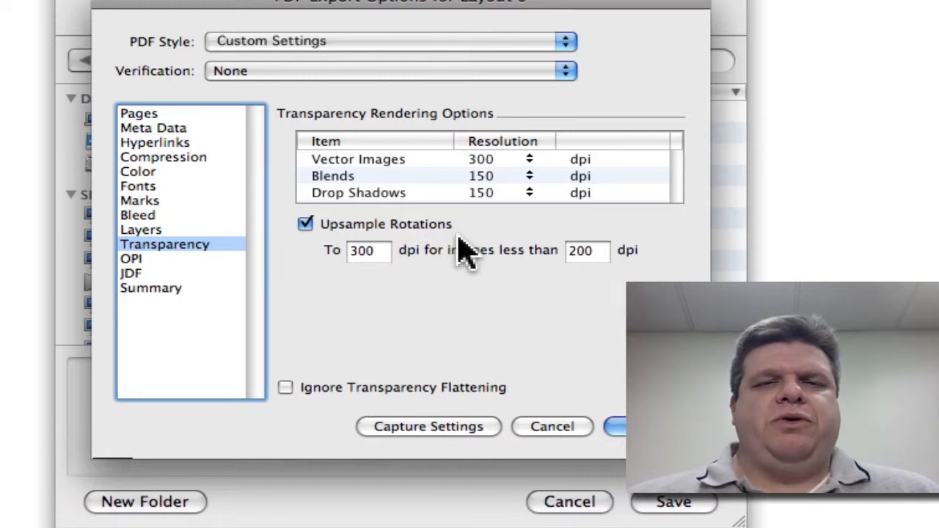
mouse_move(418, 334)
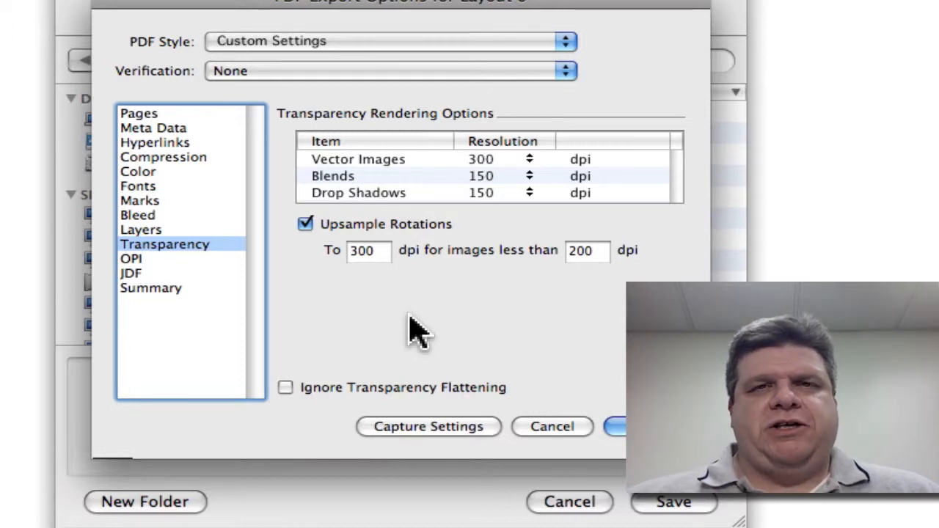
mouse_move(396, 312)
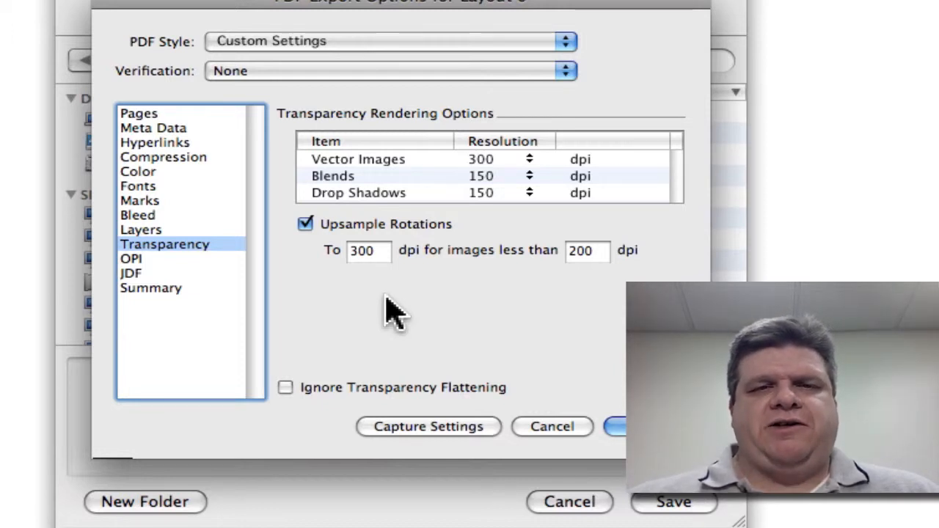
click(132, 259)
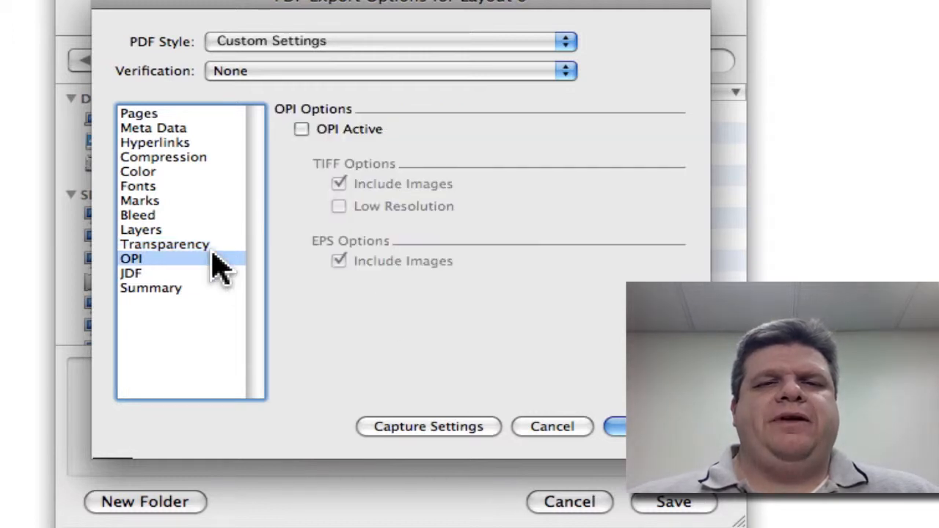
mouse_move(308, 194)
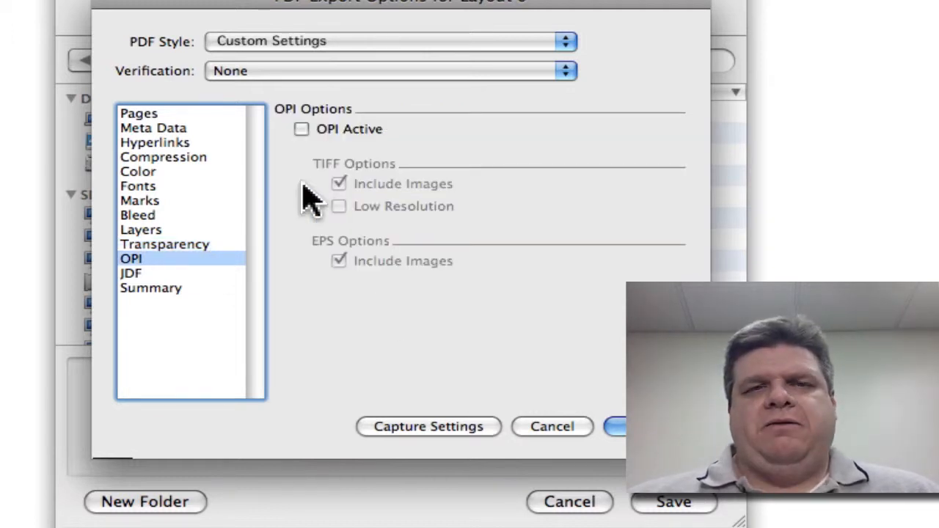
click(131, 273)
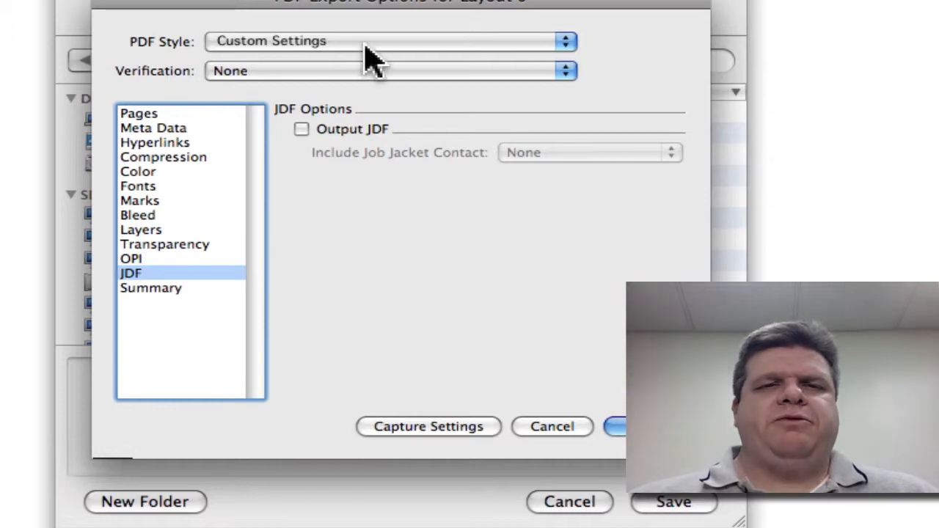
Create a new PDF output style named 'P&P Press' from the current settings.
click(389, 41)
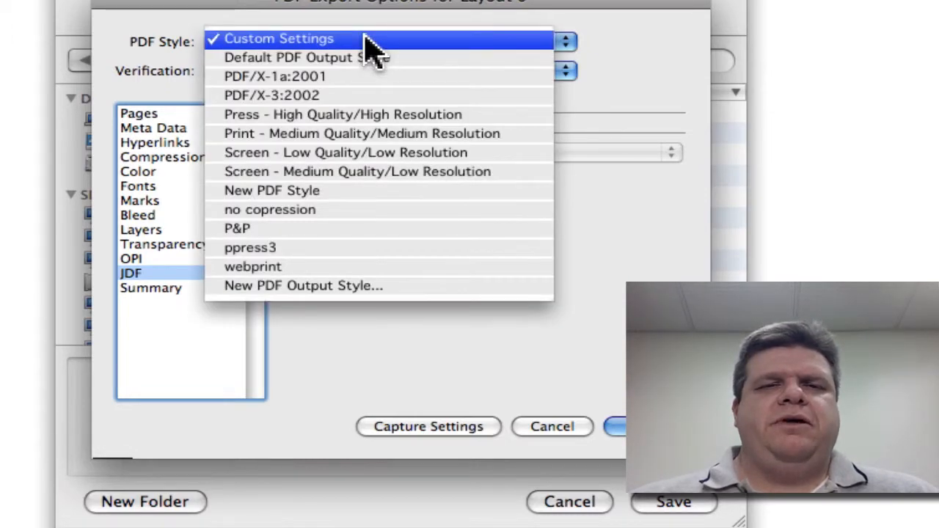
click(304, 285)
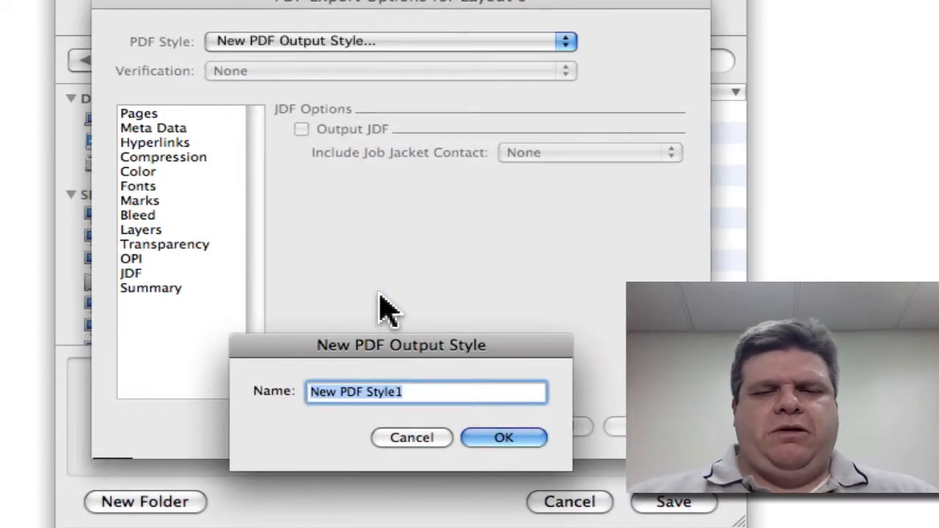
text(P&P)
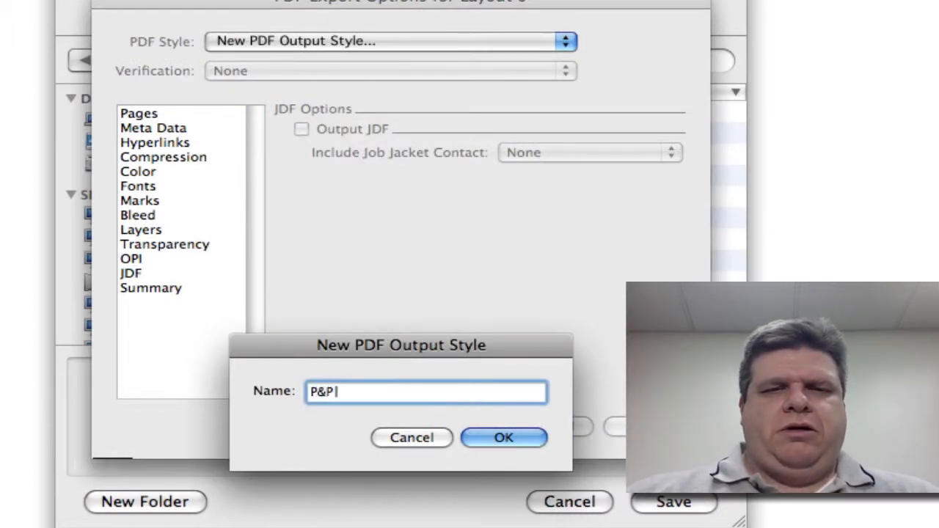
click(503, 437)
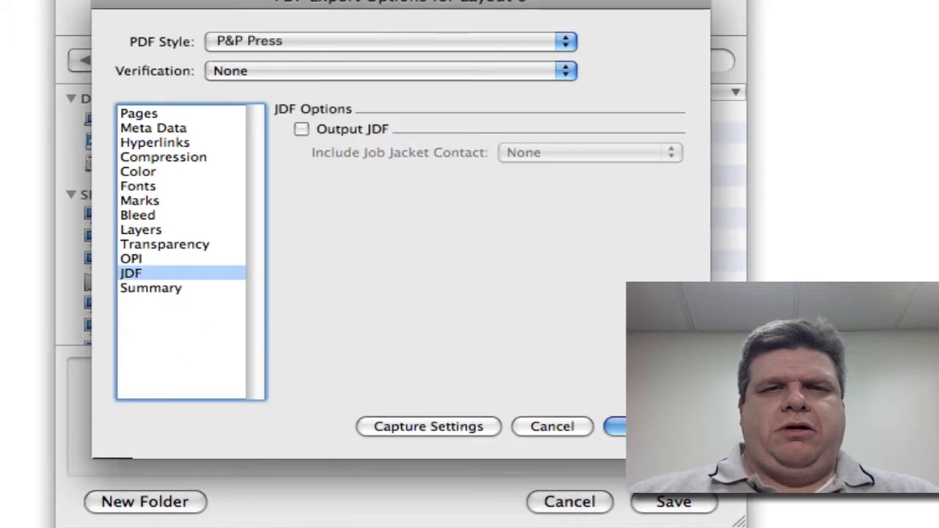
mouse_move(587, 407)
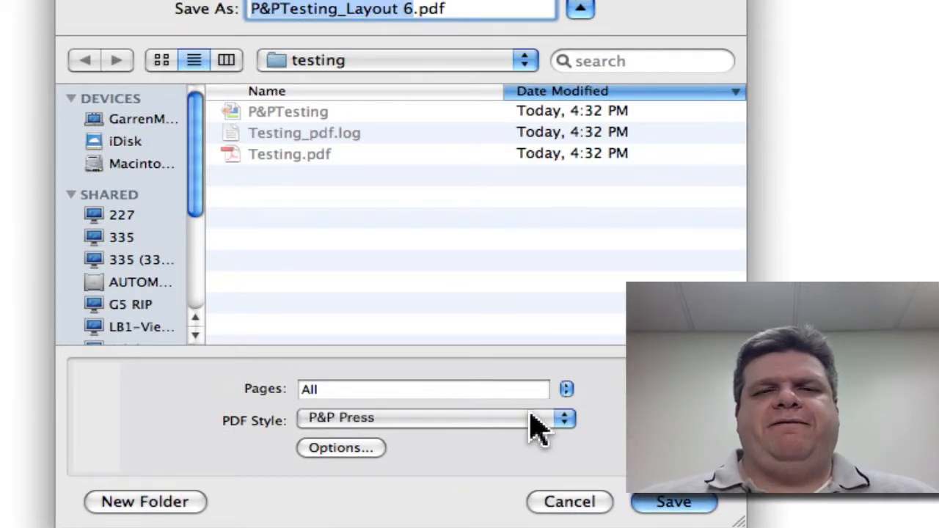
mouse_move(602, 487)
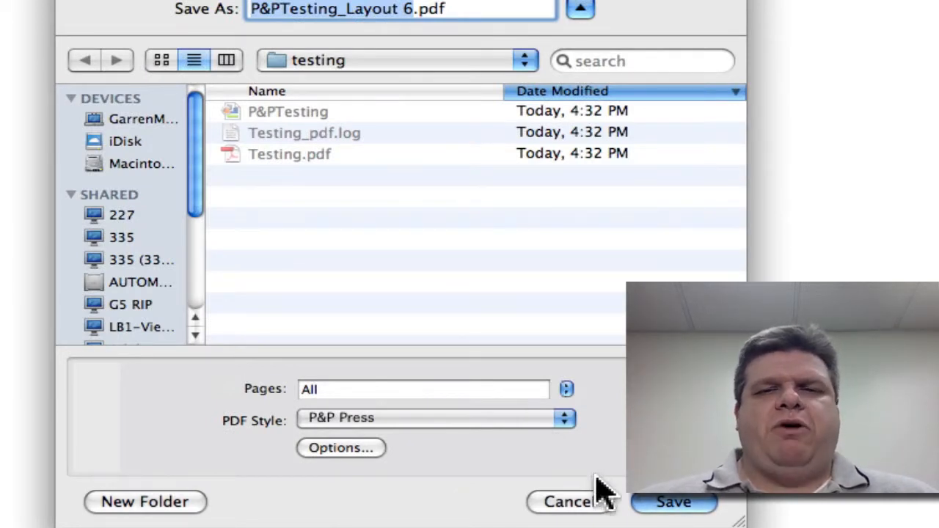
Keep P&P Press as the PDF style and save P&PTesting_Layout 6.pdf.
click(434, 417)
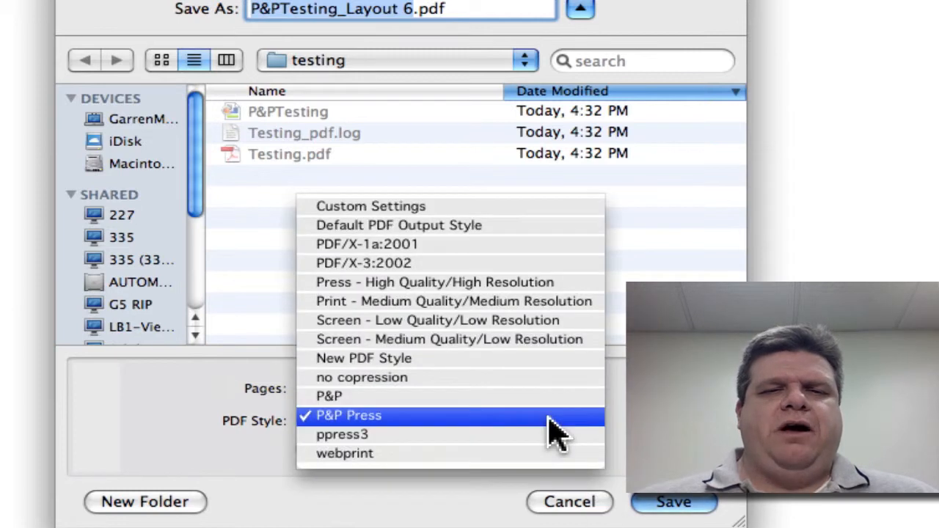
click(349, 415)
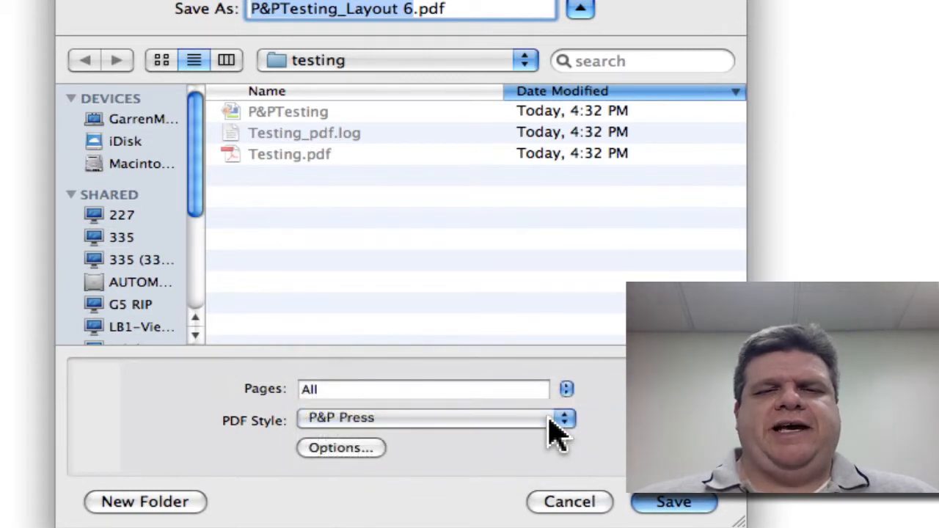
mouse_move(363, 60)
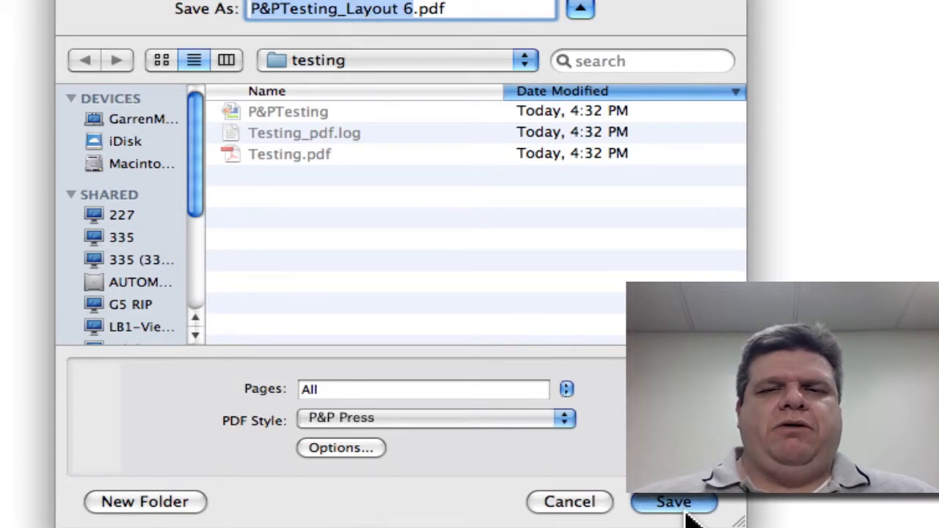
click(673, 502)
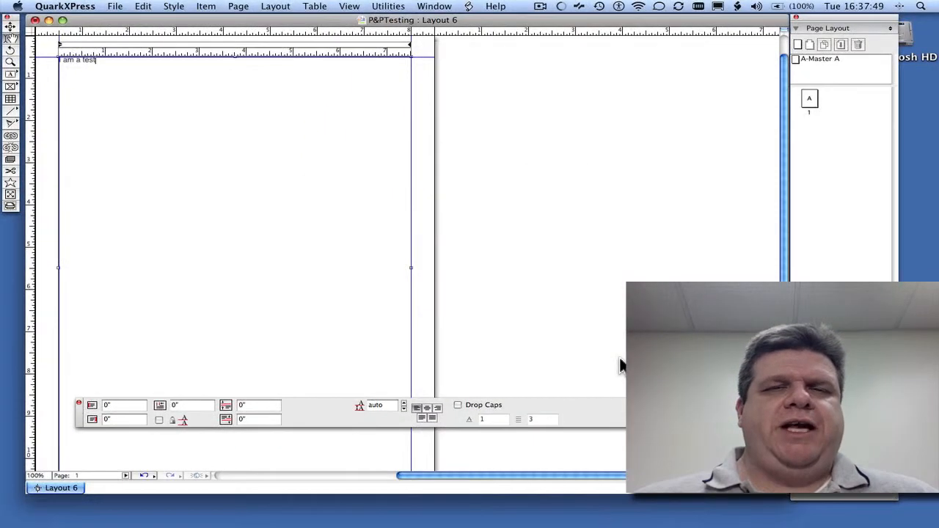